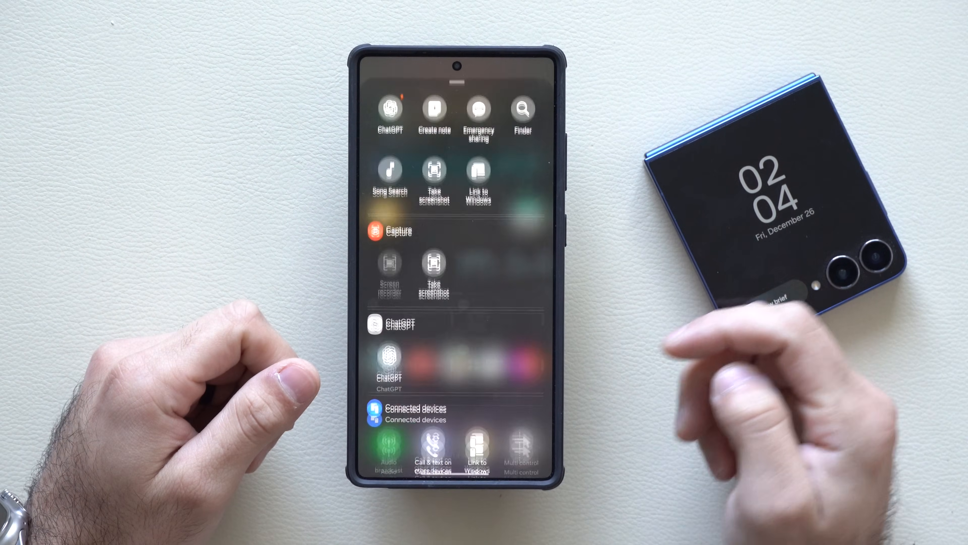
Use Storage Share in My Files to list the nearby Z Flip7 as an available device
{"action": "scroll", "scroll_direction": "down", "scroll_amount": 3}
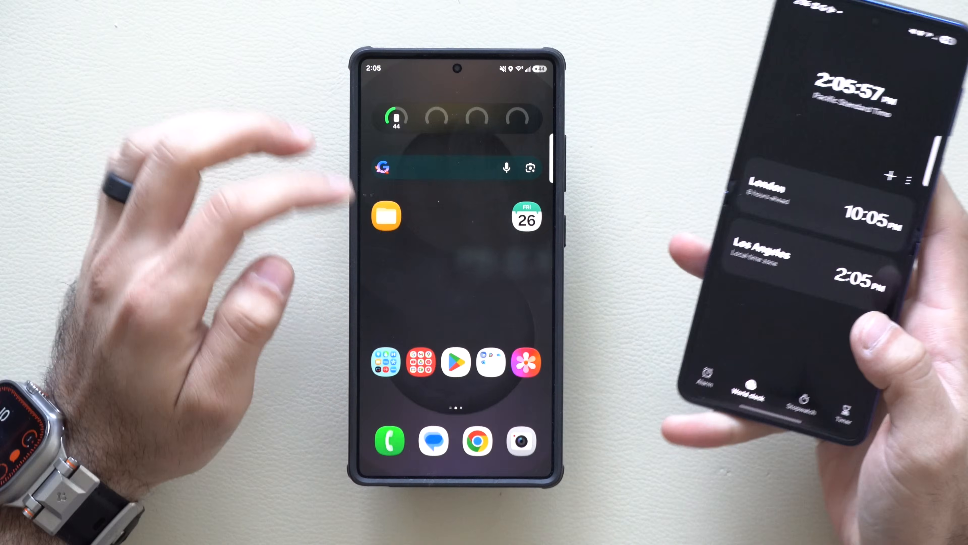
{"action": "scroll", "scroll_direction": "up", "scroll_amount": 3}
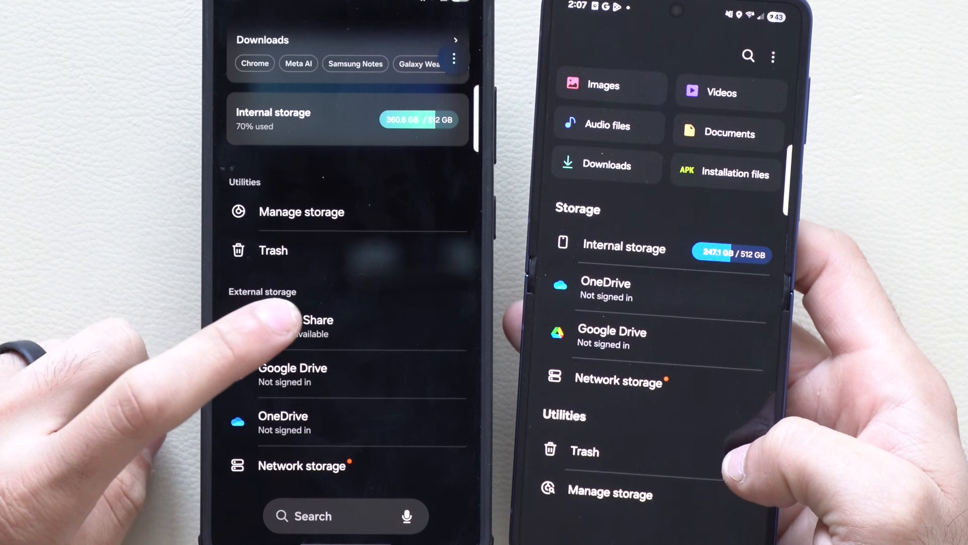
{"action": "left_click", "coordinate": [303, 326]}
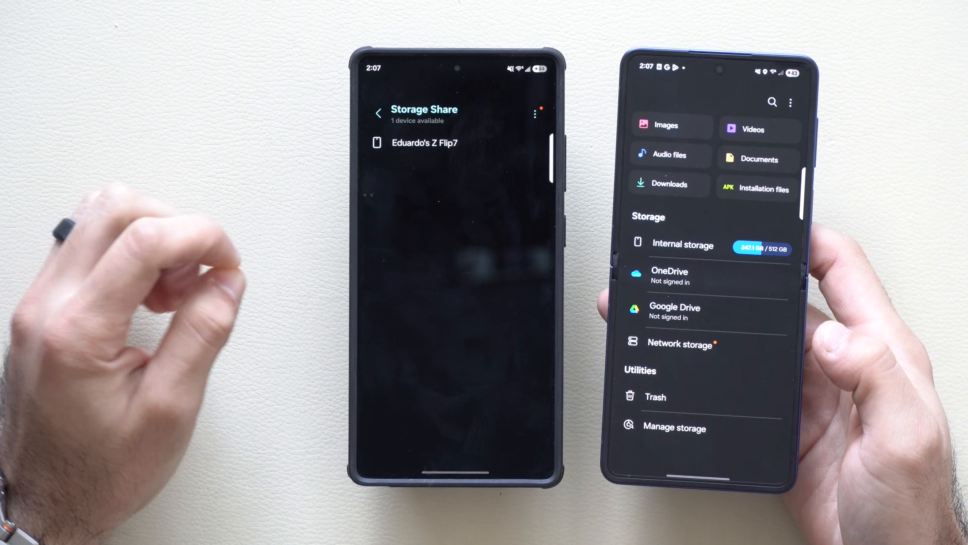
{"action": "left_click", "coordinate": [424, 142]}
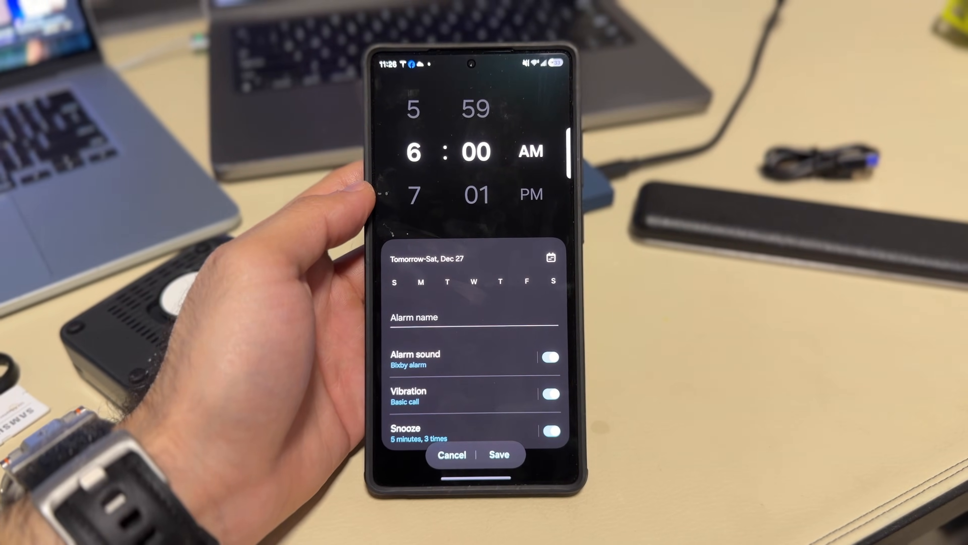
Scroll the new alarm page showing 6:00 AM with Bixby alarm sound, Vibration and Snooze on
{"action": "scroll", "scroll_direction": "down", "scroll_amount": 3}
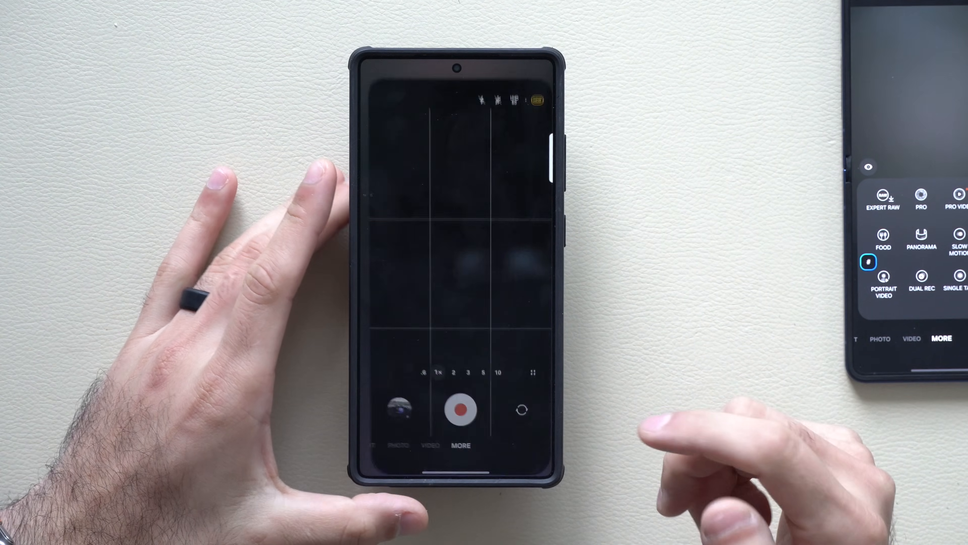
Choose a video recording mode from the Camera's More modes
{"action": "left_click", "coordinate": [460, 444]}
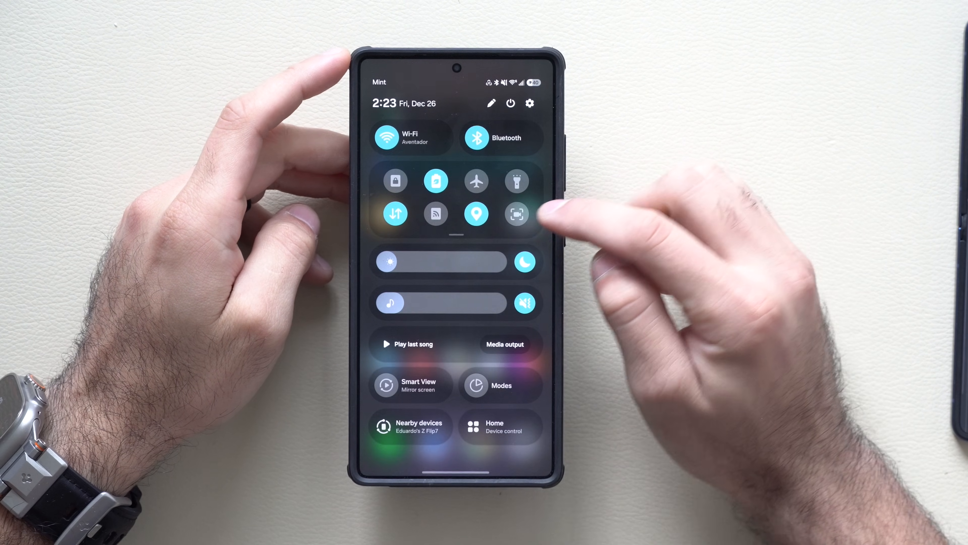
Start a screen recording from the Screen recorder quick settings tile
{"action": "left_click", "coordinate": [516, 214]}
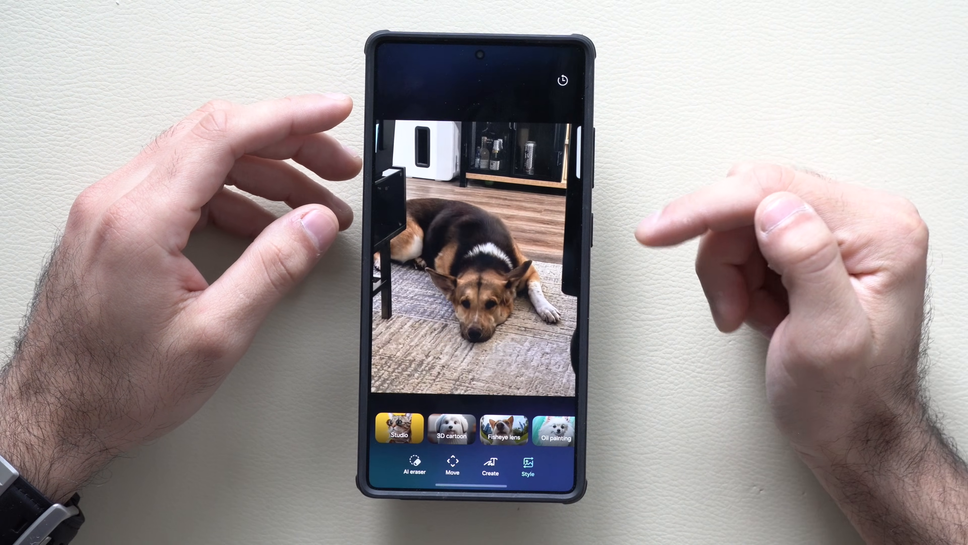
Show the edit history with the styled sitting-dog image and the original photo
{"action": "left_click", "coordinate": [561, 80]}
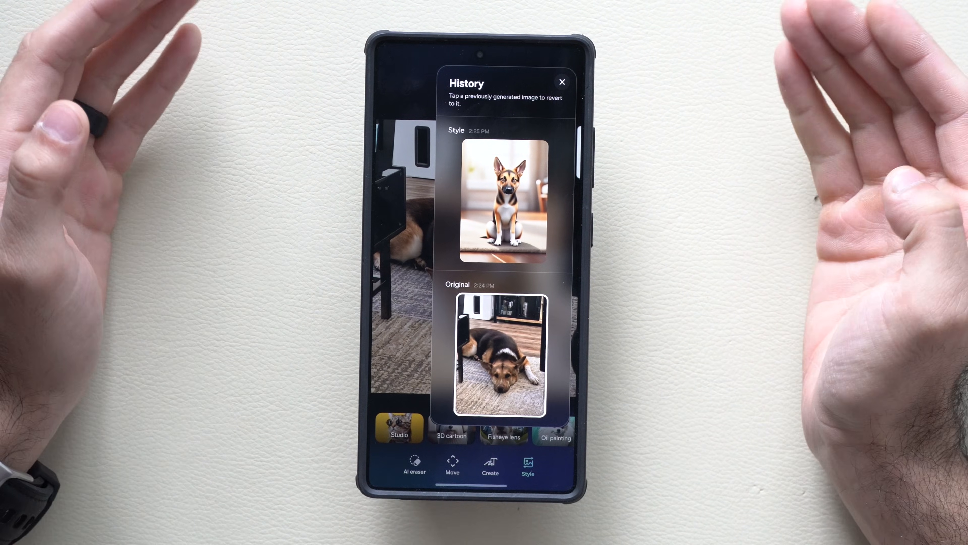
{"action": "left_click", "coordinate": [561, 82]}
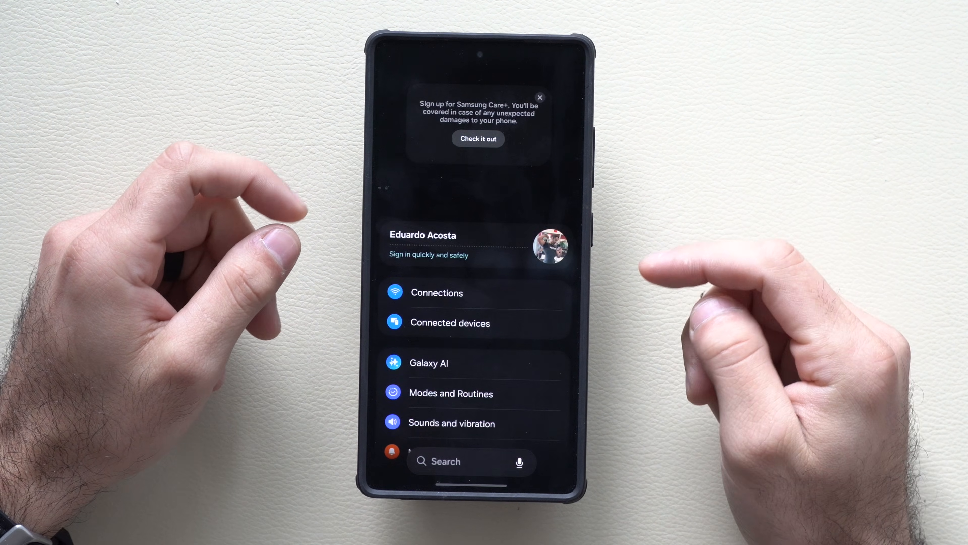
Expand the Quick Settings panel to show all tiles including Audio broadcast and Eye comfort shield
{"action": "scroll", "scroll_direction": "up", "scroll_amount": 3}
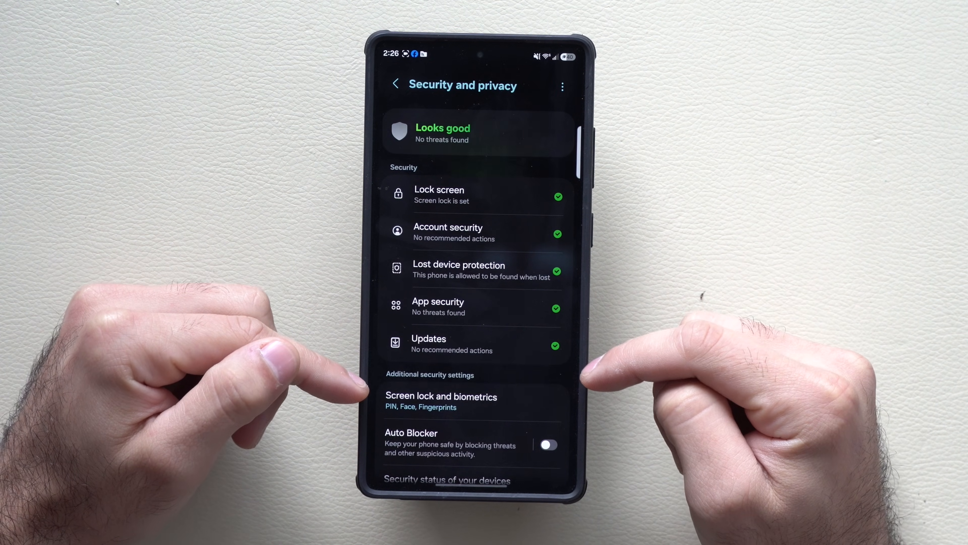
{"action": "left_click", "coordinate": [459, 270]}
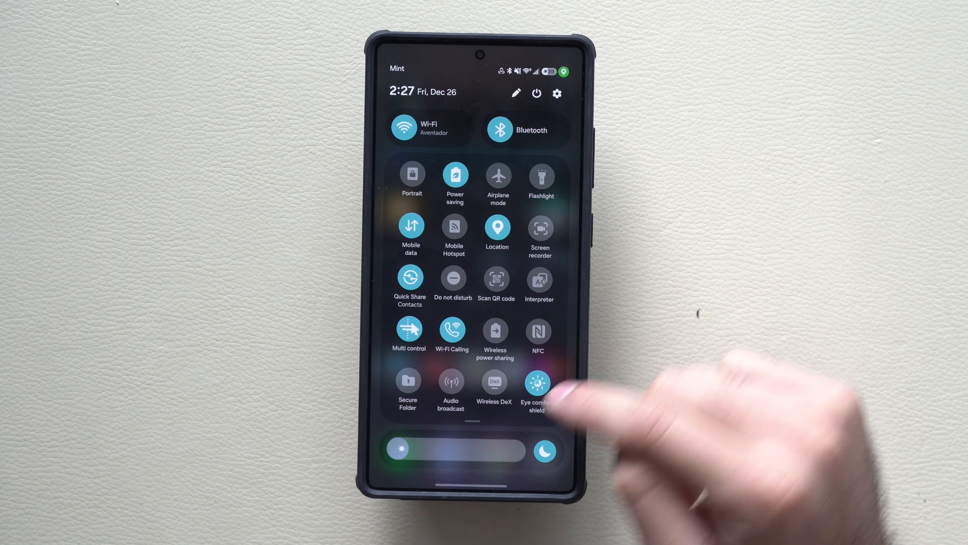
View the Audio broadcast sharing screen, then return toward the main Settings list
{"action": "left_click", "coordinate": [450, 382]}
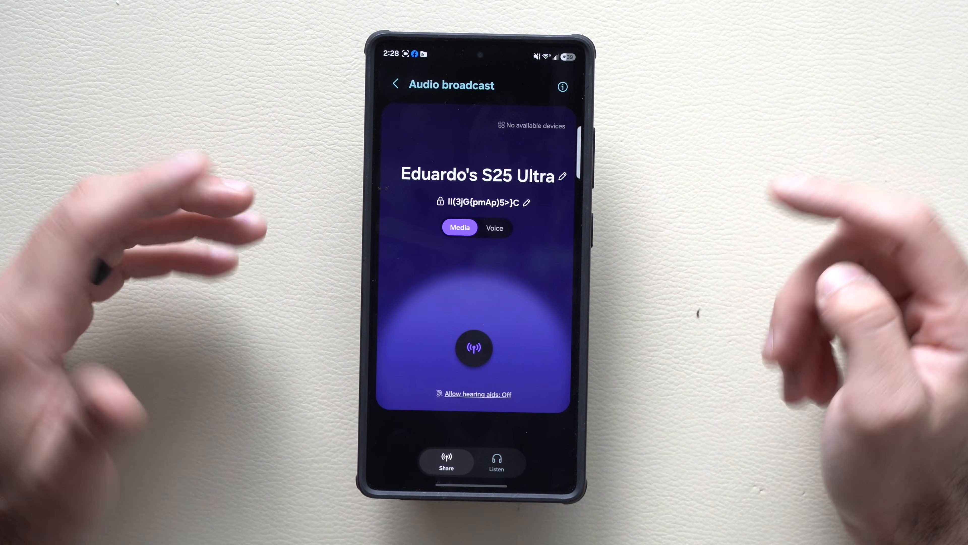
{"action": "left_click", "coordinate": [496, 460]}
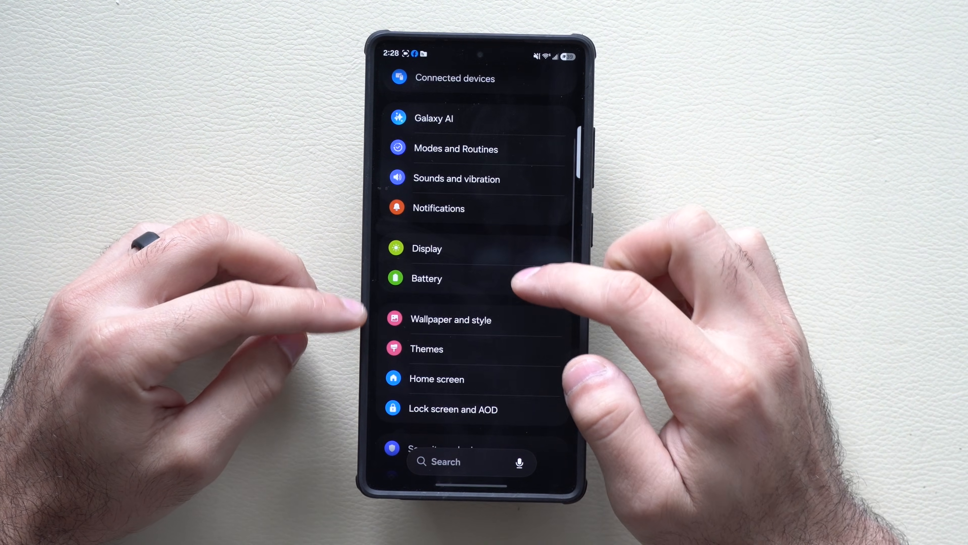
Under Battery > Power saving, try Maximum mode and switch back to Standard
{"action": "left_click", "coordinate": [426, 277]}
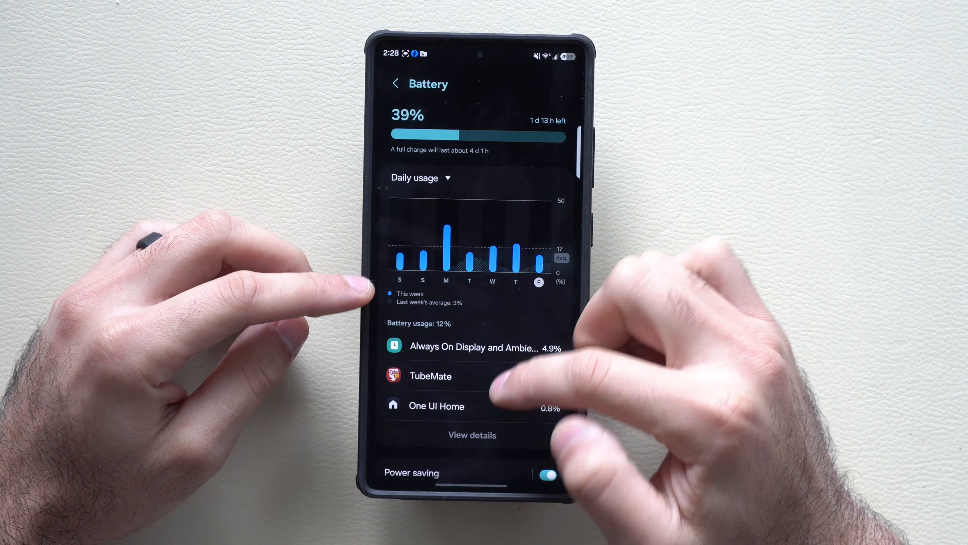
{"action": "left_click", "coordinate": [411, 473]}
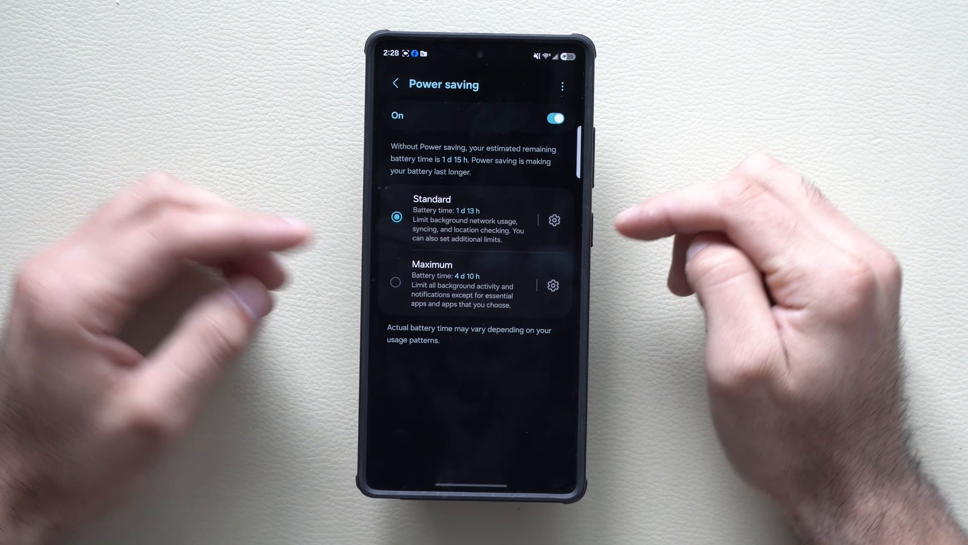
{"action": "mouse_move", "coordinate": [321, 241]}
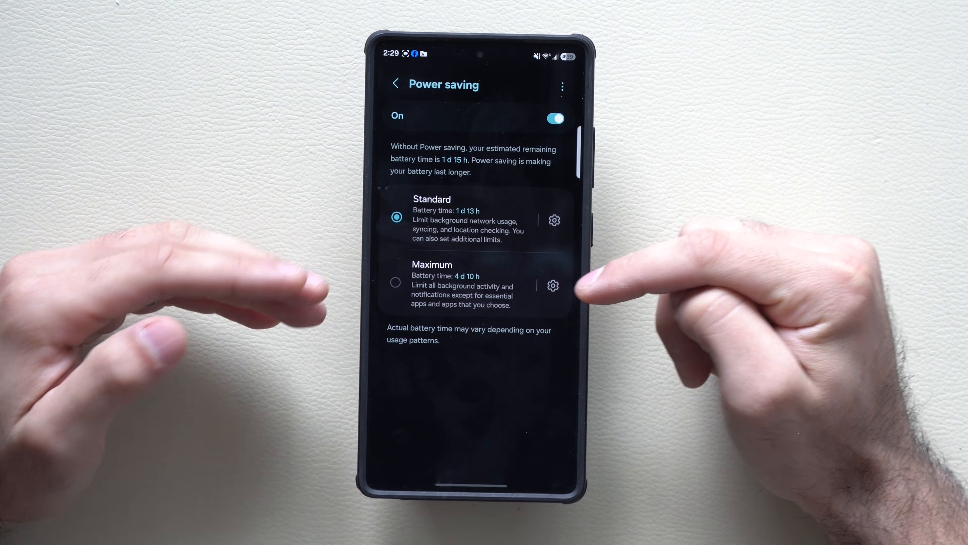
{"action": "left_click", "coordinate": [396, 282]}
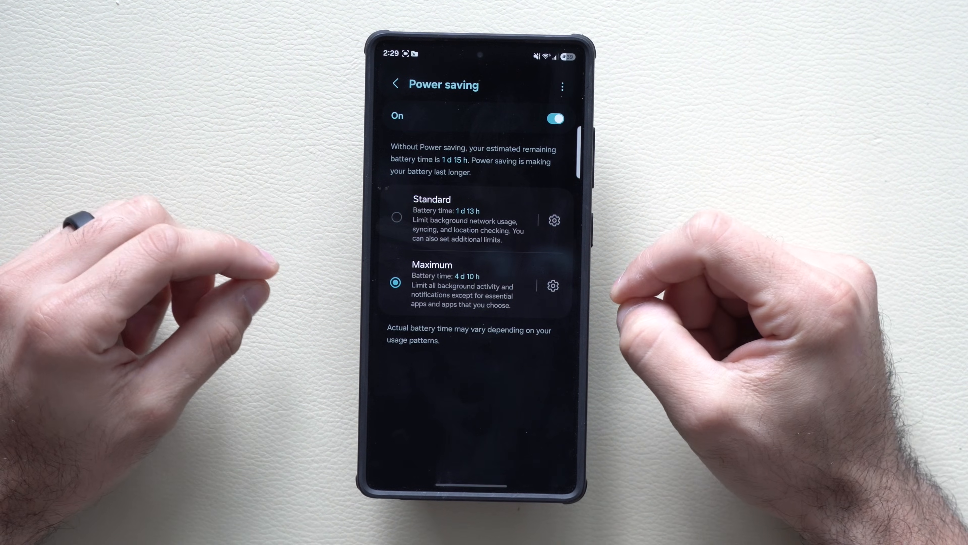
{"action": "left_click", "coordinate": [396, 217]}
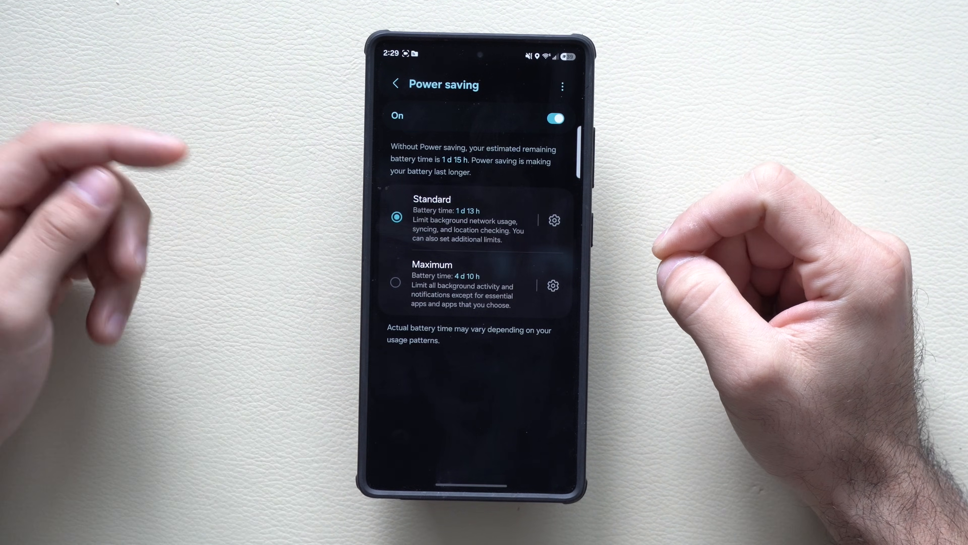
{"action": "left_click", "coordinate": [396, 283]}
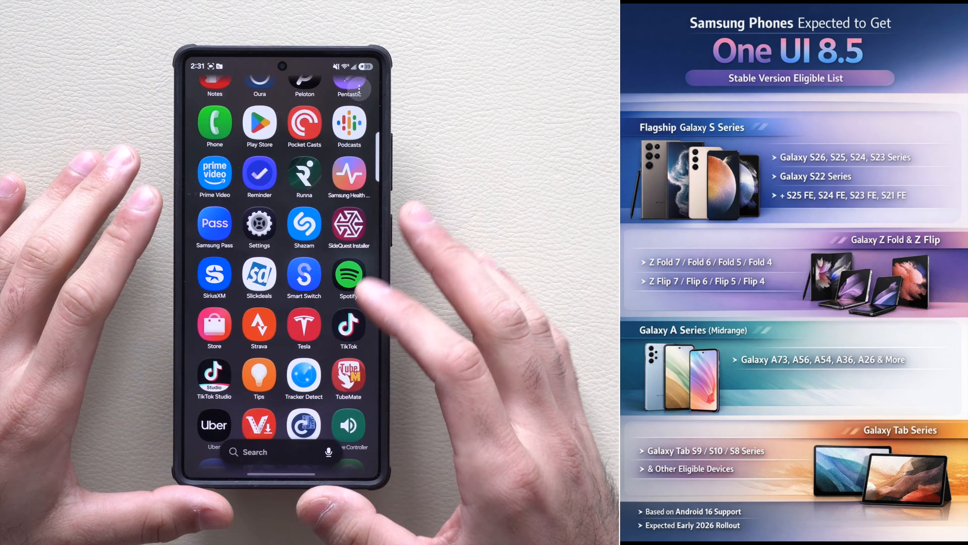
Search the app drawer for 'me' to surface the Members app
{"action": "type", "text": "me"}
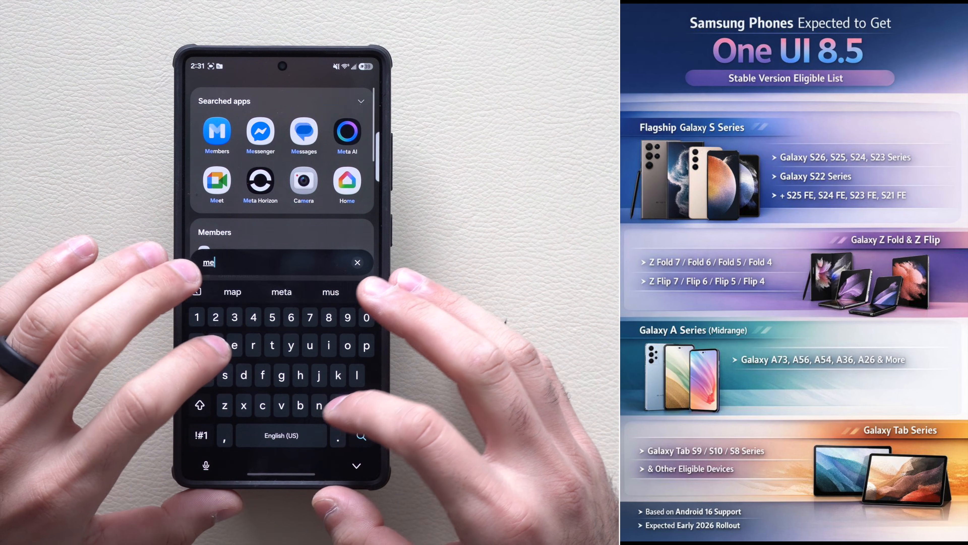